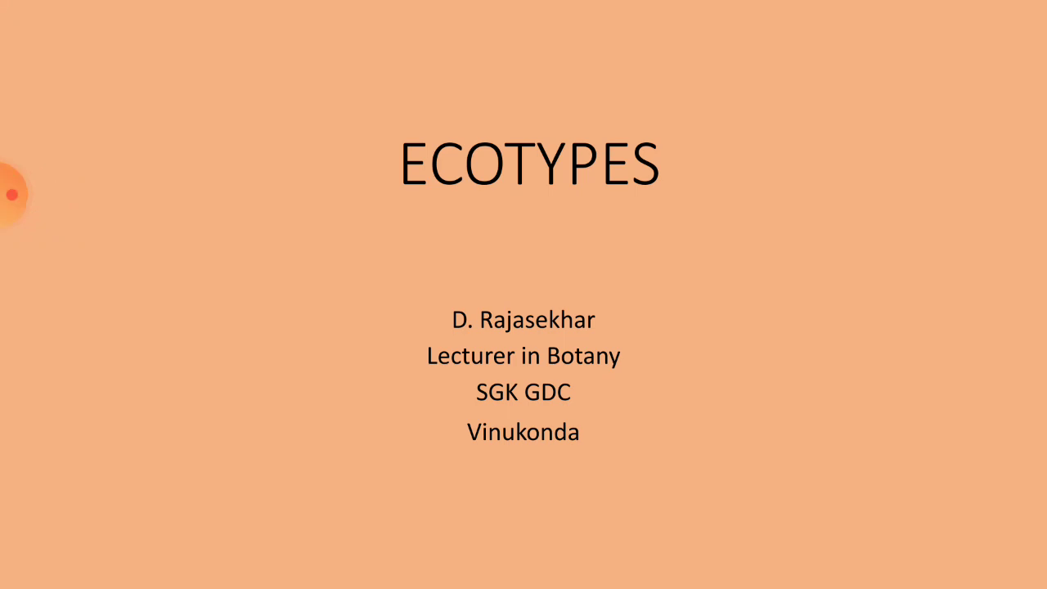
Advance through the slides past the Euphorbia hirta photo to the closing THE END slide.
key("Right")
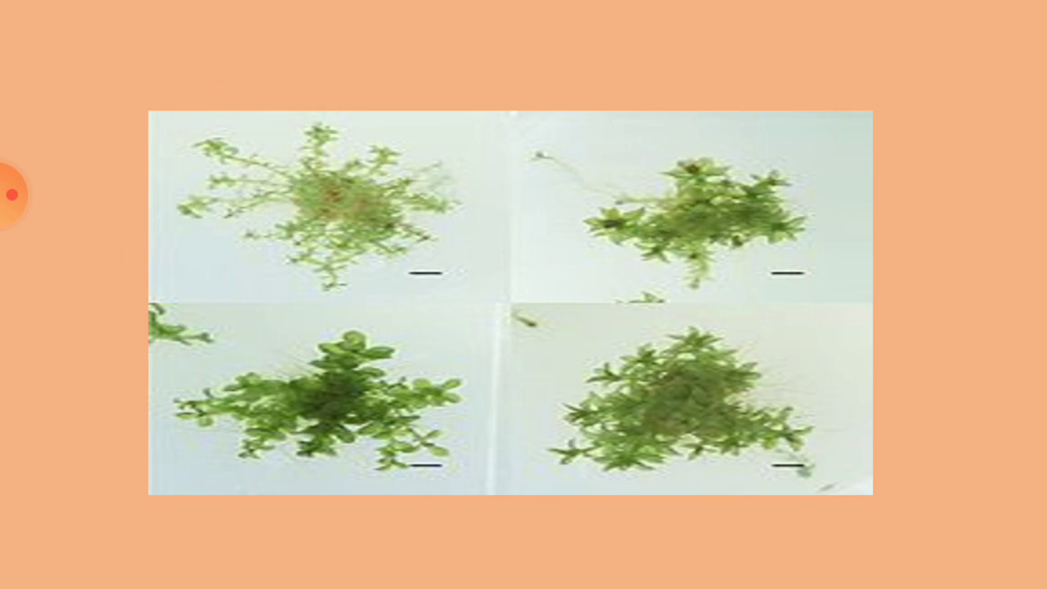
key("Right")
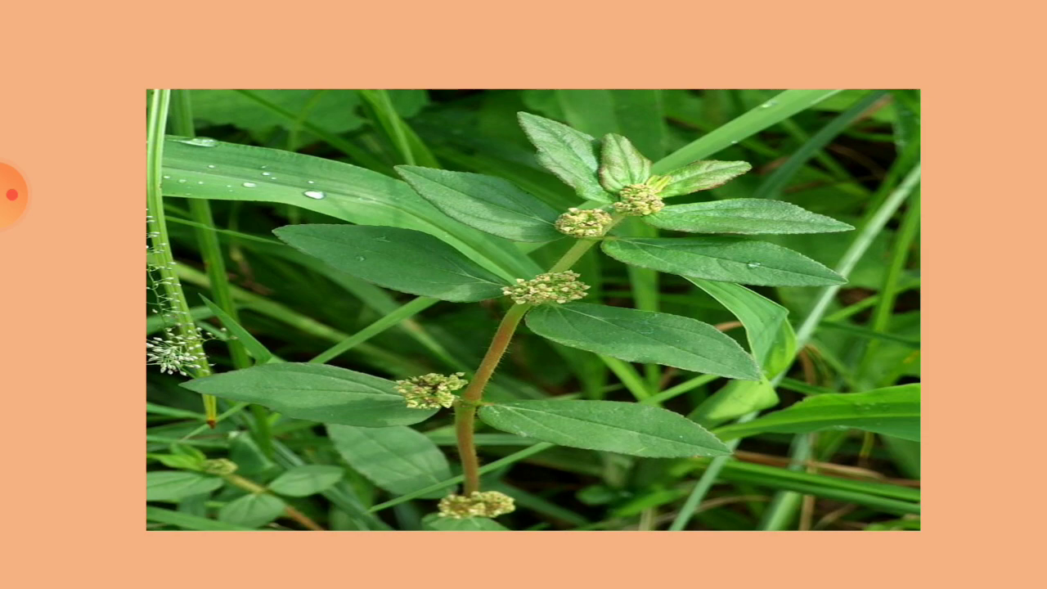
key("Right")
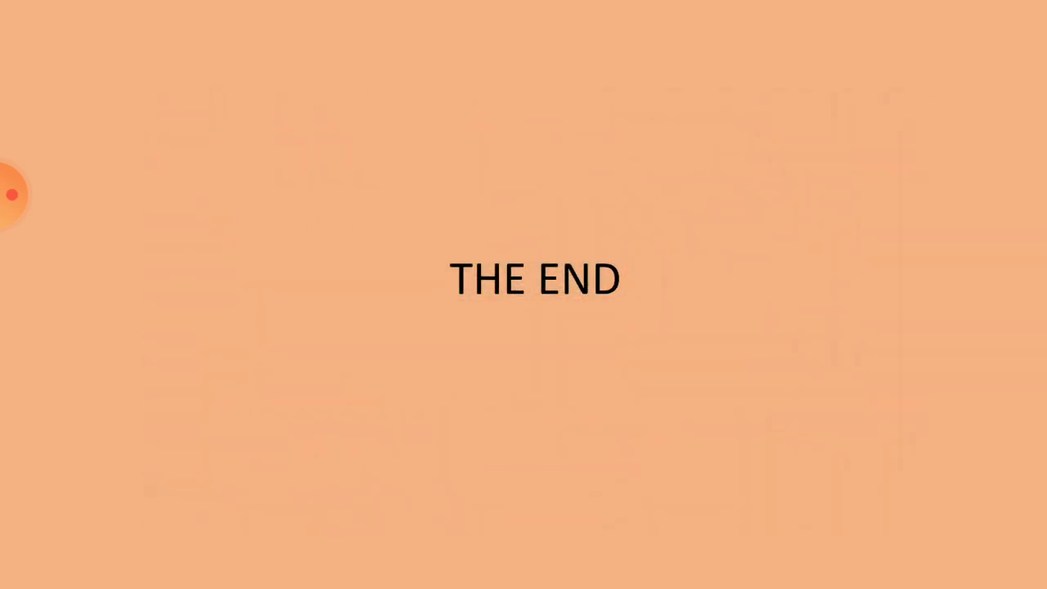